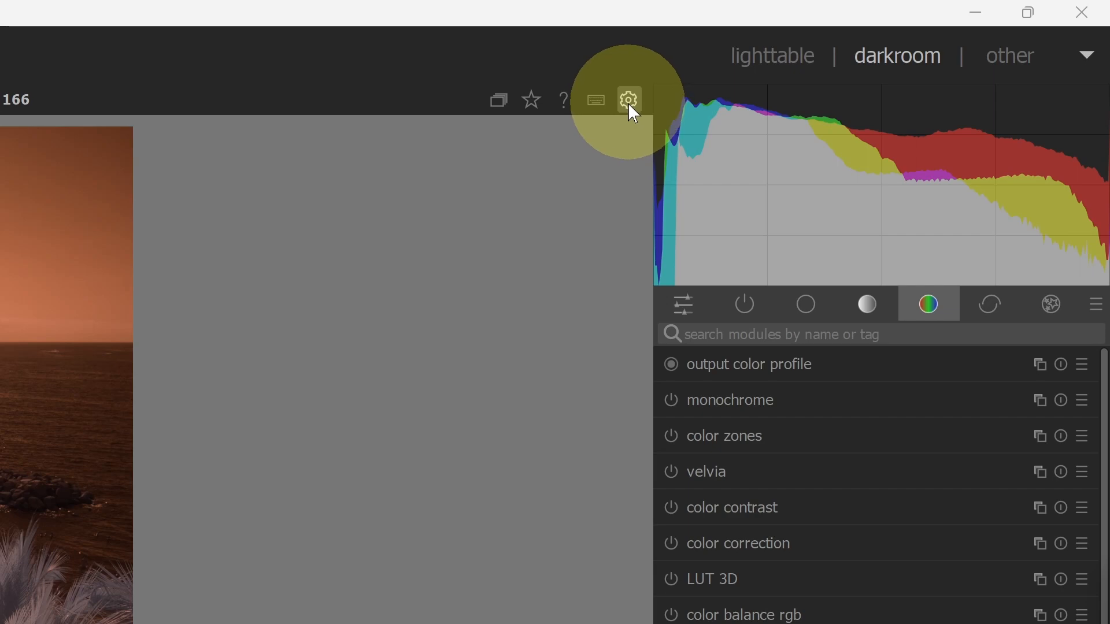
# Step: In processing preferences, default pixel workflow to scene-referred and chromatic adaptation to modern
pyautogui.click(627, 99)
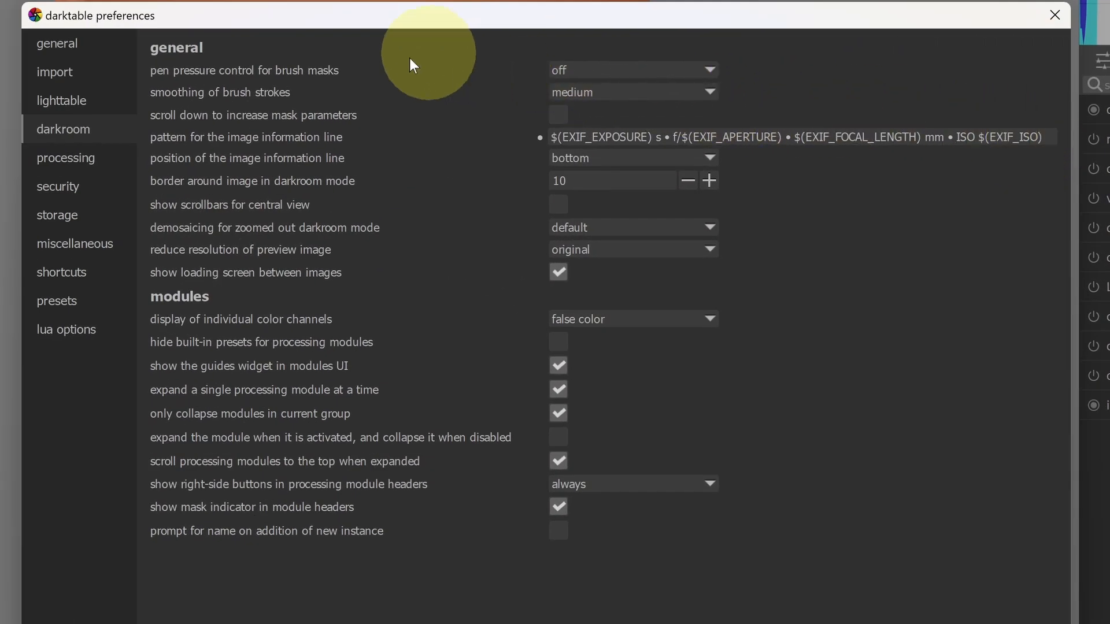
pyautogui.click(66, 158)
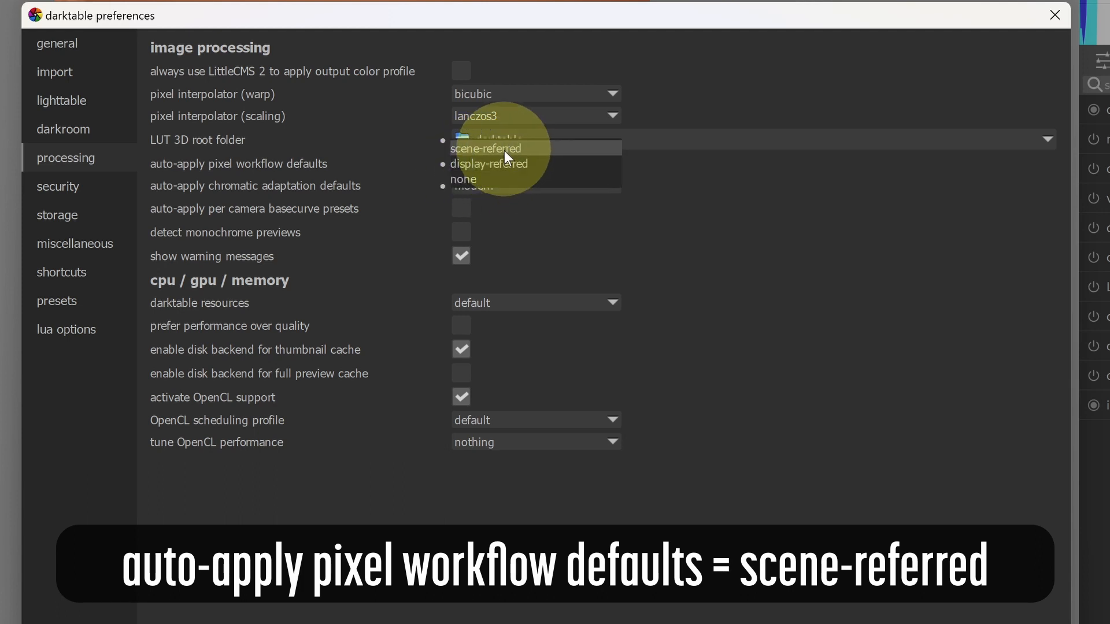
pyautogui.click(487, 148)
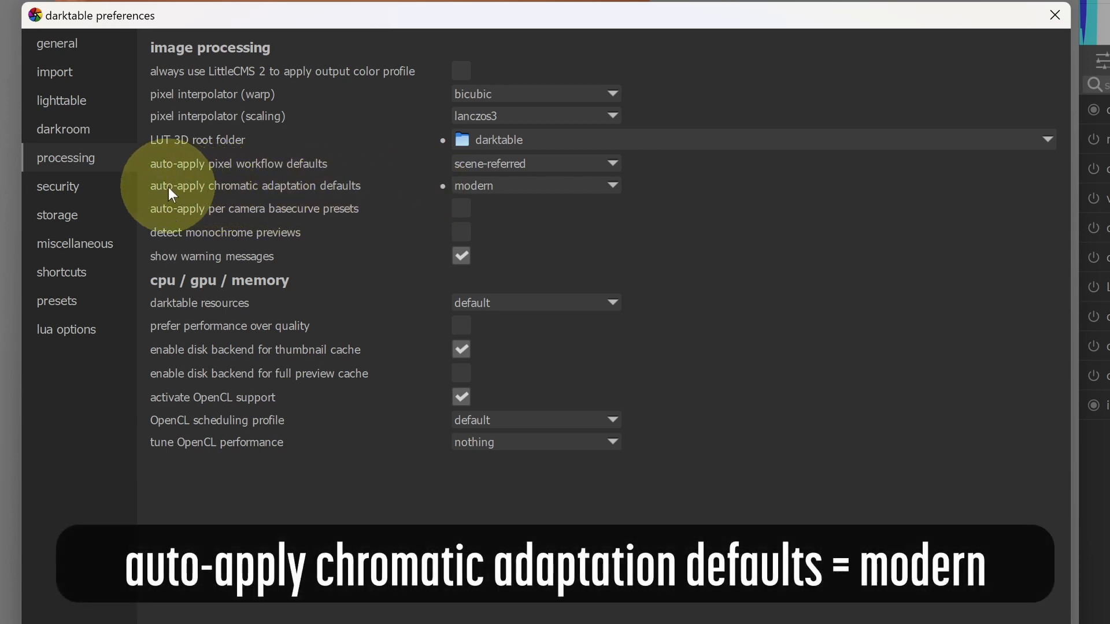
pyautogui.moveTo(284, 195)
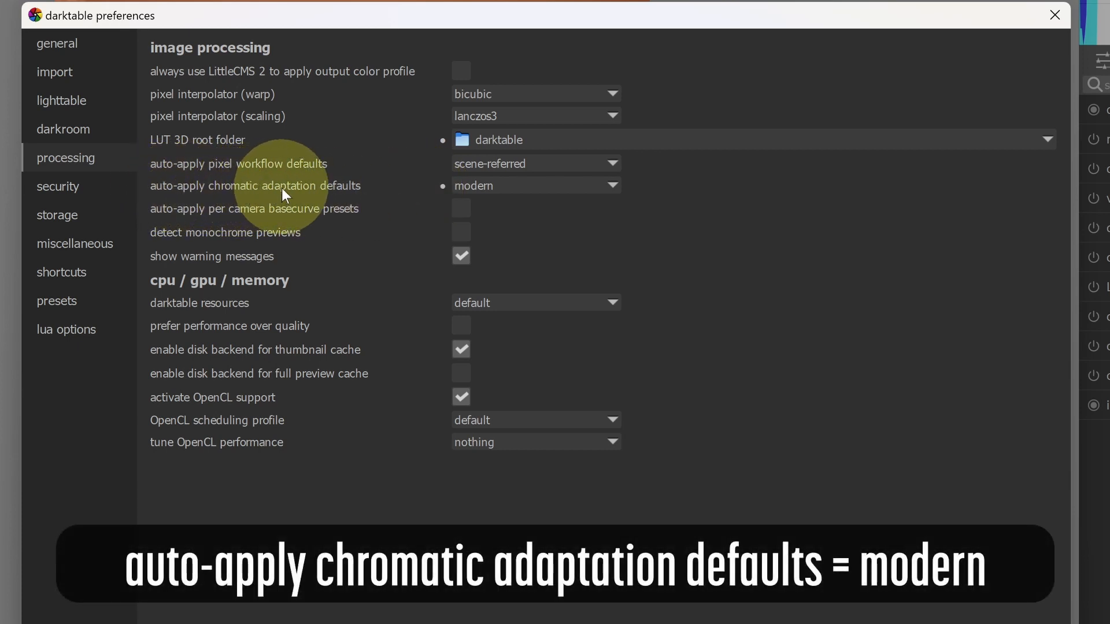
pyautogui.moveTo(523, 189)
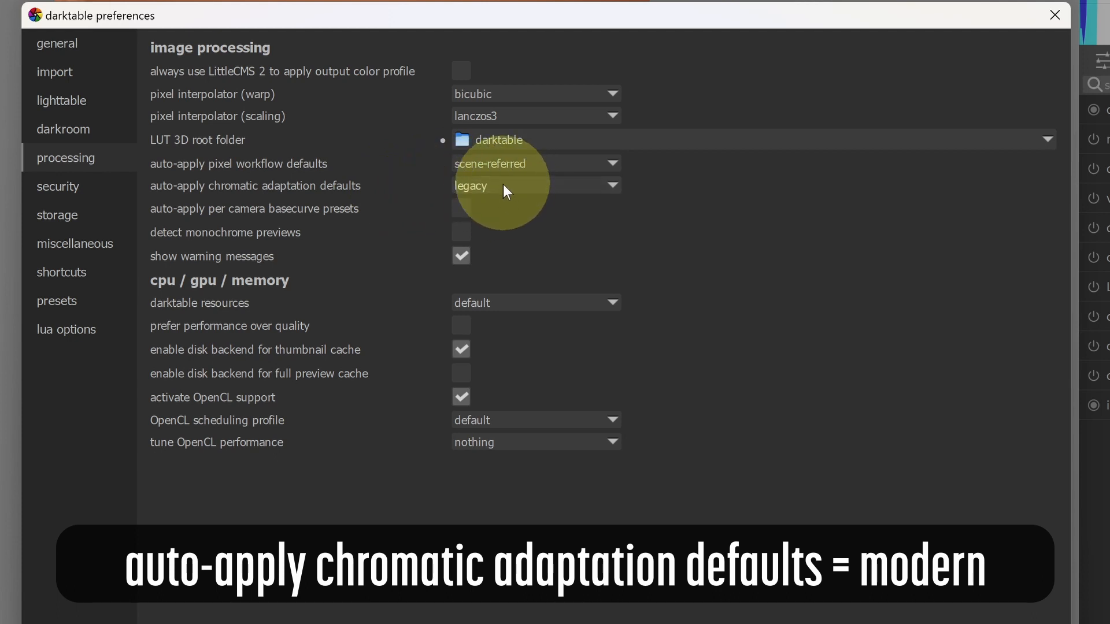
pyautogui.click(536, 185)
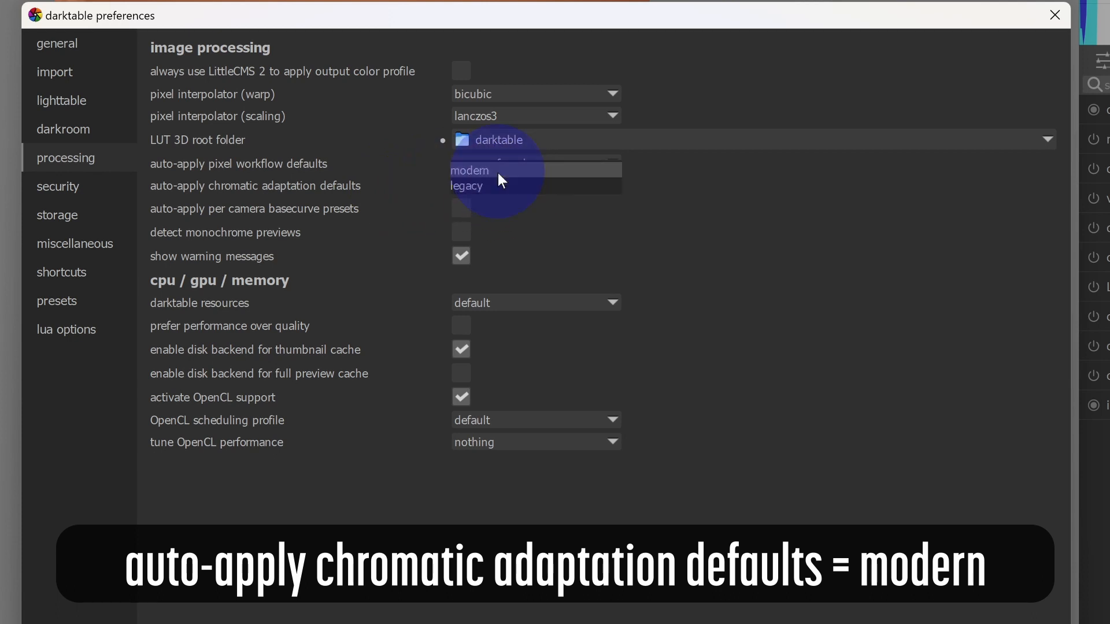
pyautogui.click(470, 170)
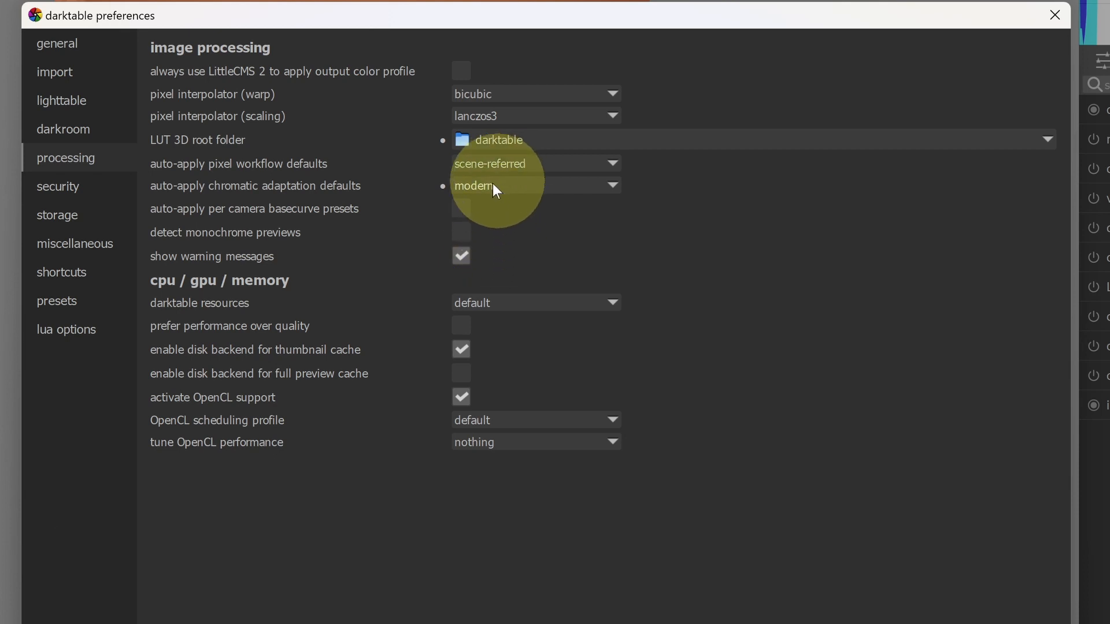
pyautogui.moveTo(76, 134)
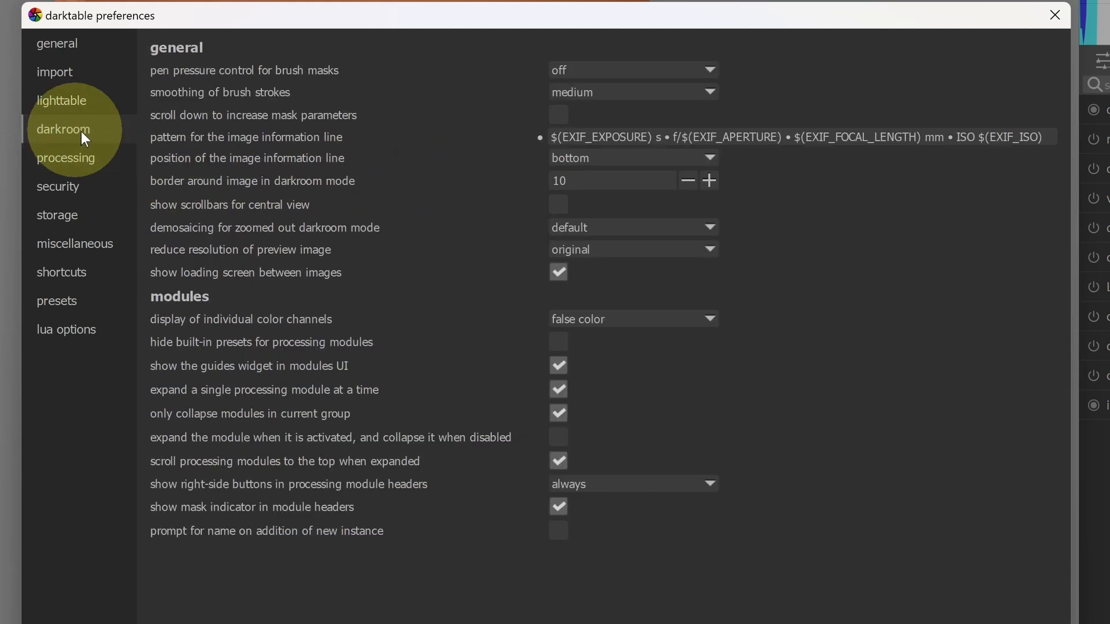
pyautogui.moveTo(165, 543)
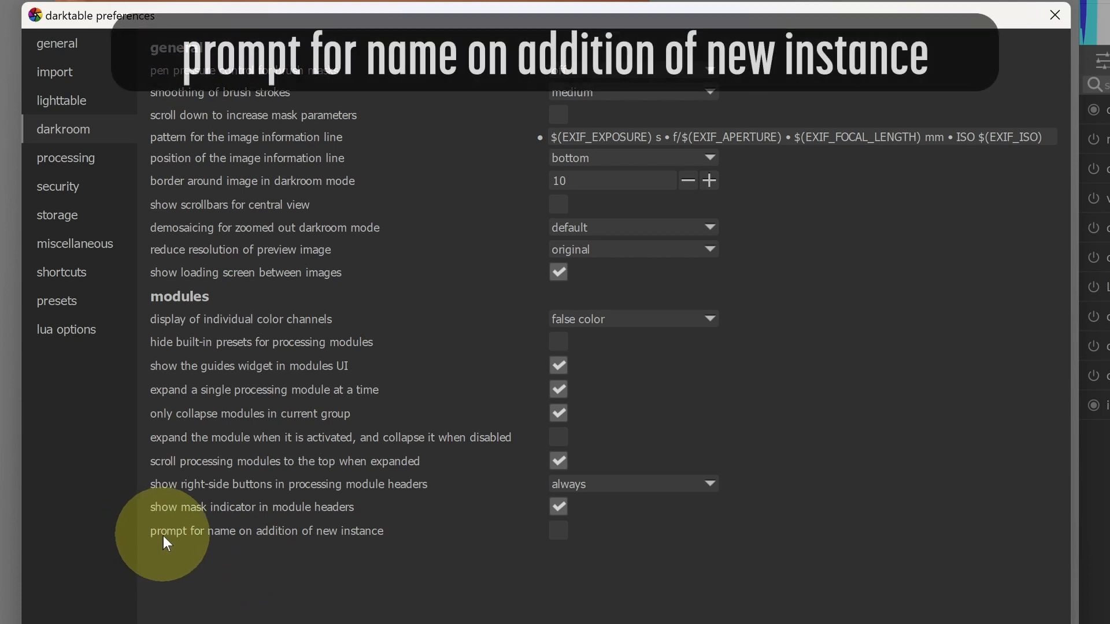
pyautogui.moveTo(301, 540)
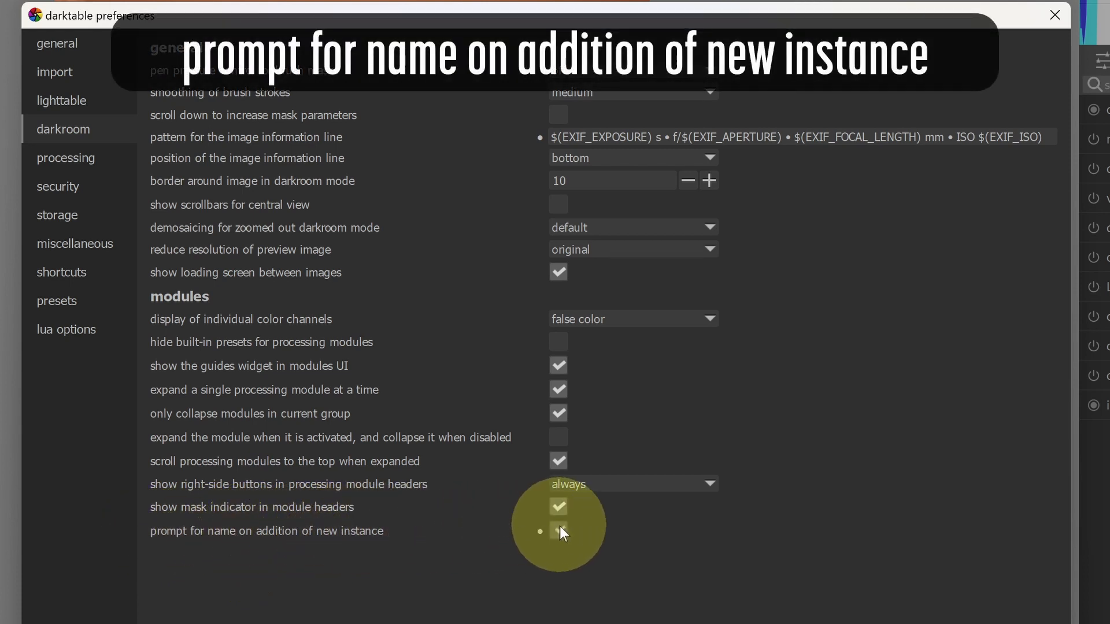
# Step: Enable 'prompt for name on addition of new instance' under darkroom preferences and close them
pyautogui.click(557, 531)
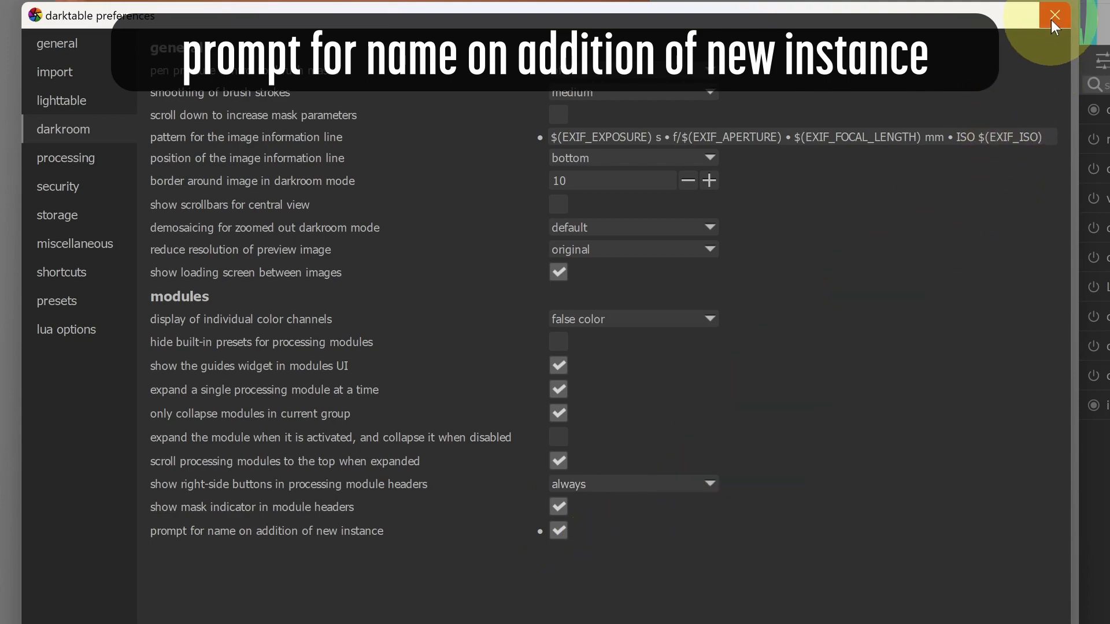
pyautogui.click(1055, 15)
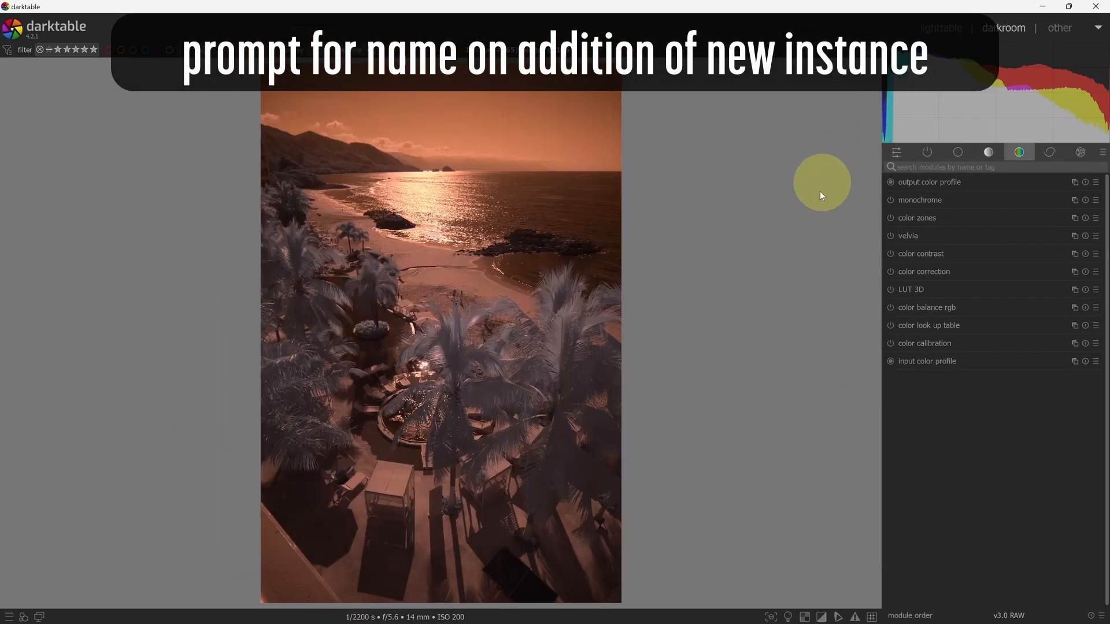
pyautogui.moveTo(812, 238)
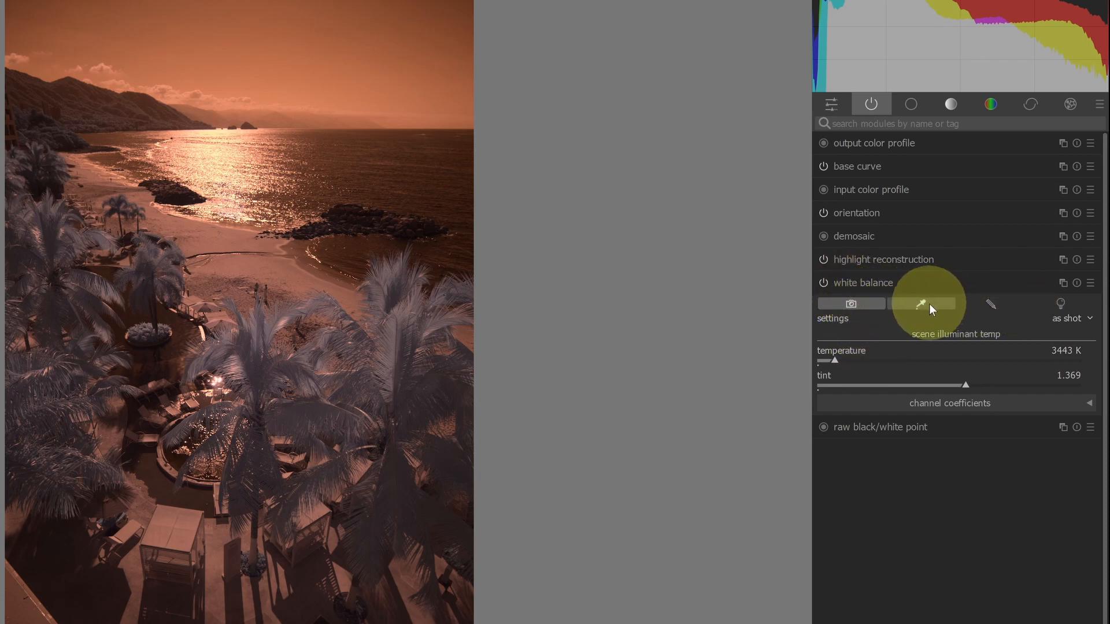
# Step: Set the white balance module to camera reference (6502 K, tint 1.000)
pyautogui.click(921, 304)
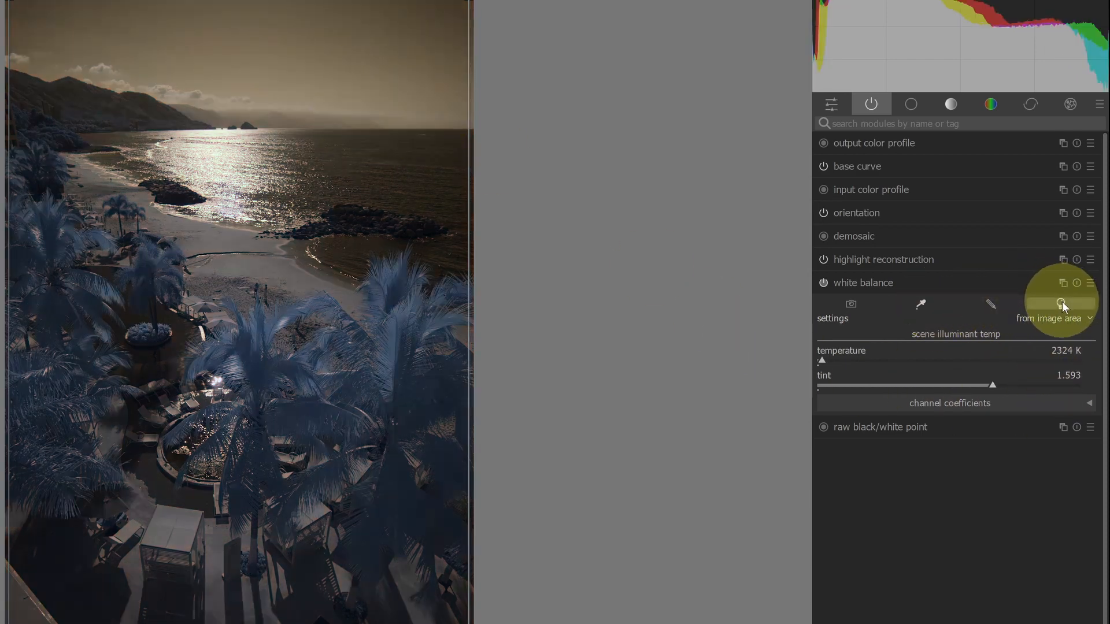
pyautogui.click(1062, 304)
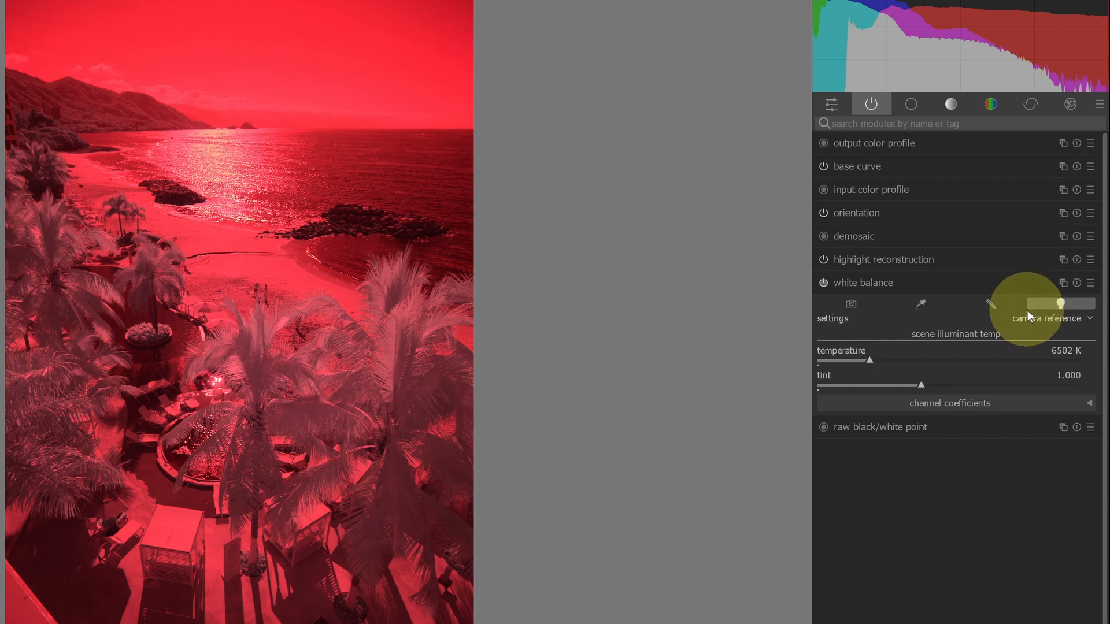
pyautogui.moveTo(956, 296)
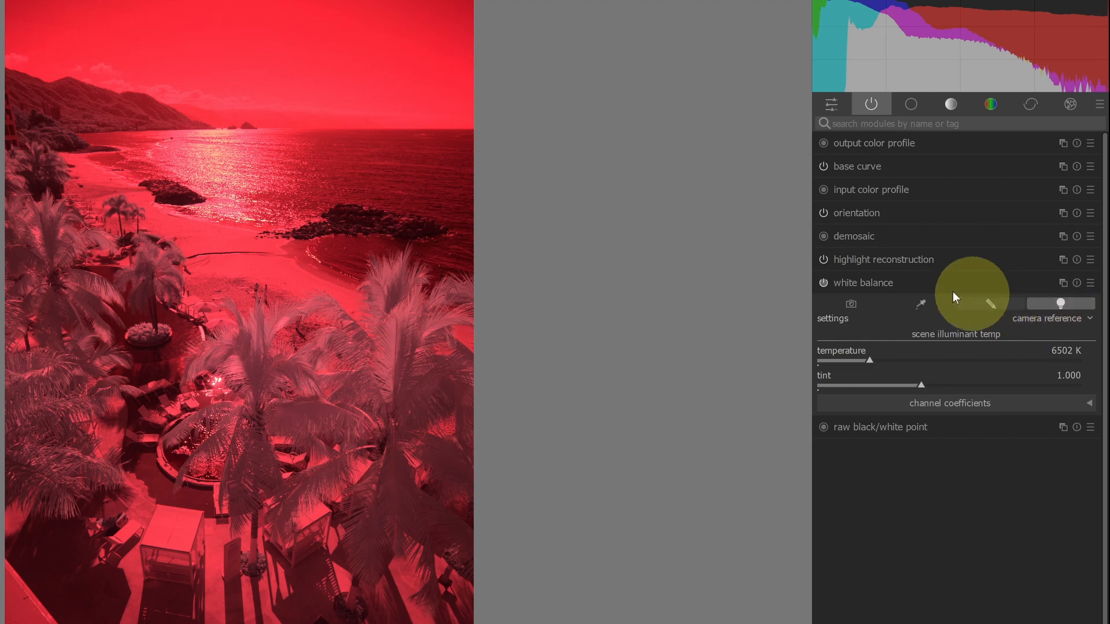
pyautogui.moveTo(934, 297)
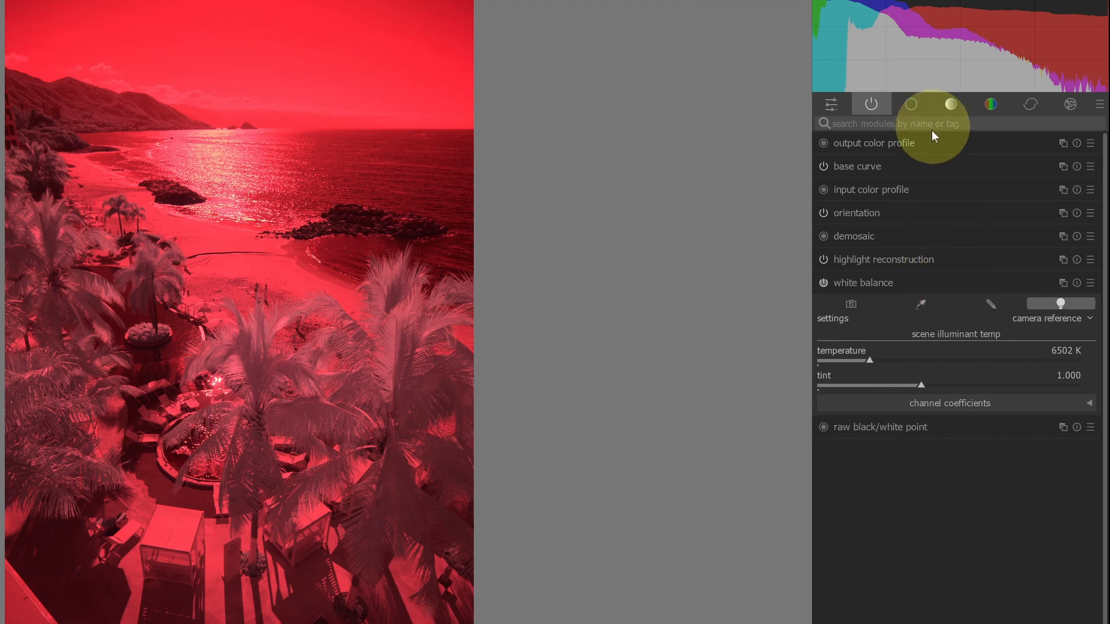
# Step: Enable color calibration with CAT16 adaptation and a custom illuminant measured across the photo
pyautogui.click(991, 104)
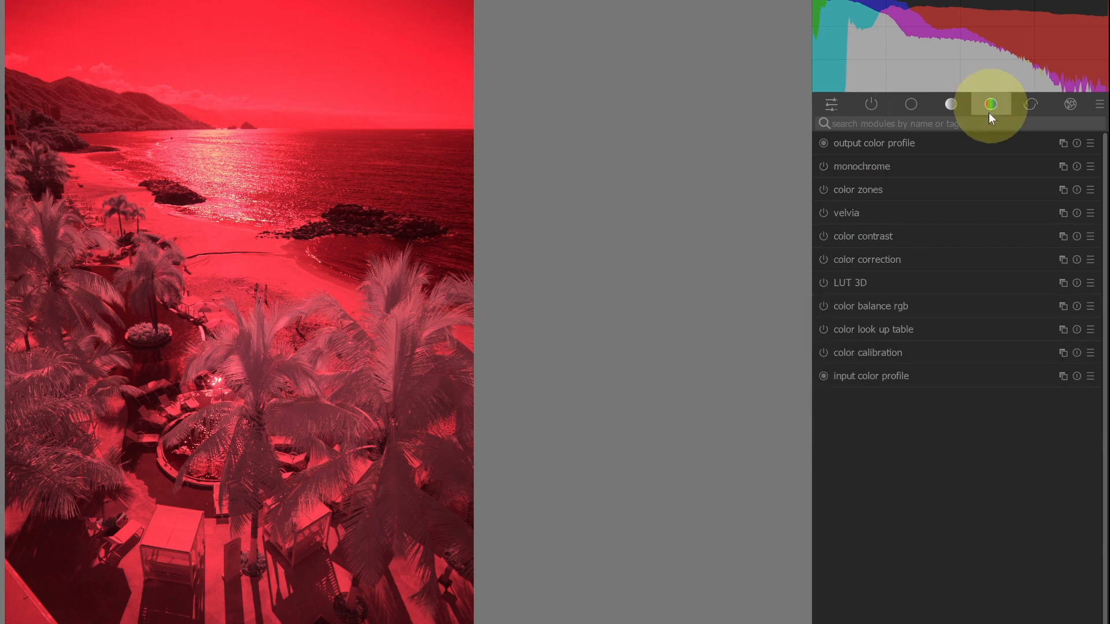
pyautogui.click(869, 353)
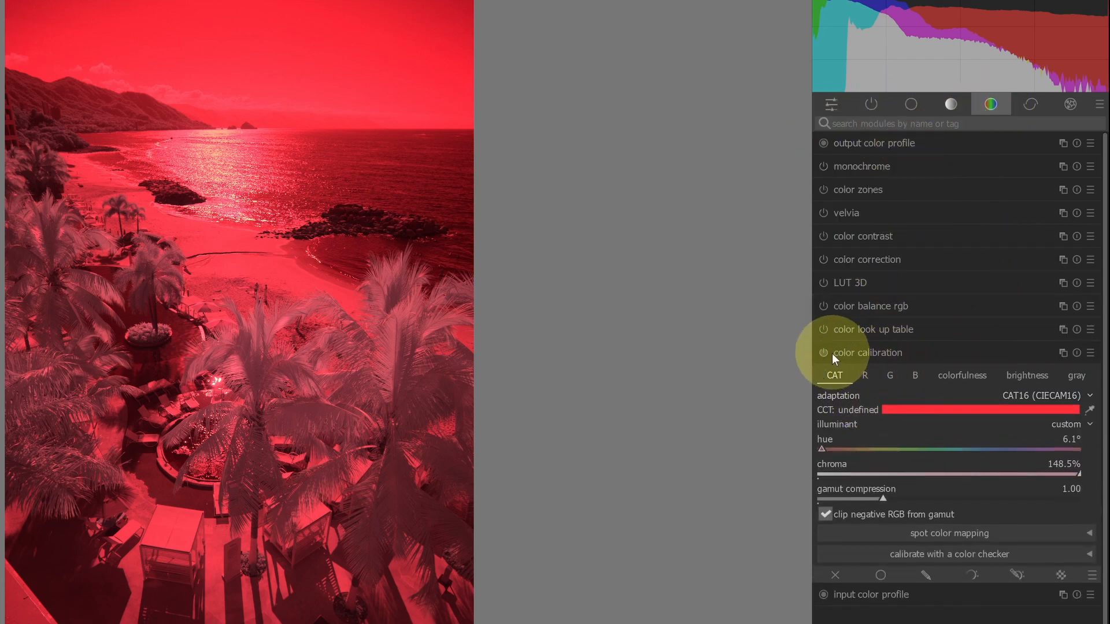
pyautogui.click(823, 352)
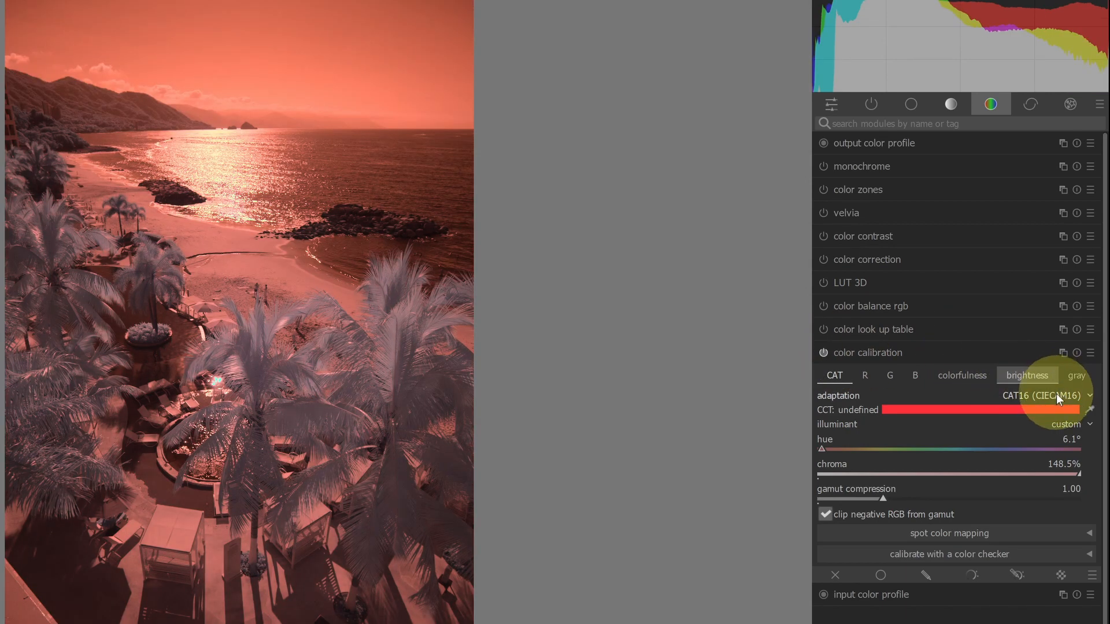
pyautogui.click(1041, 396)
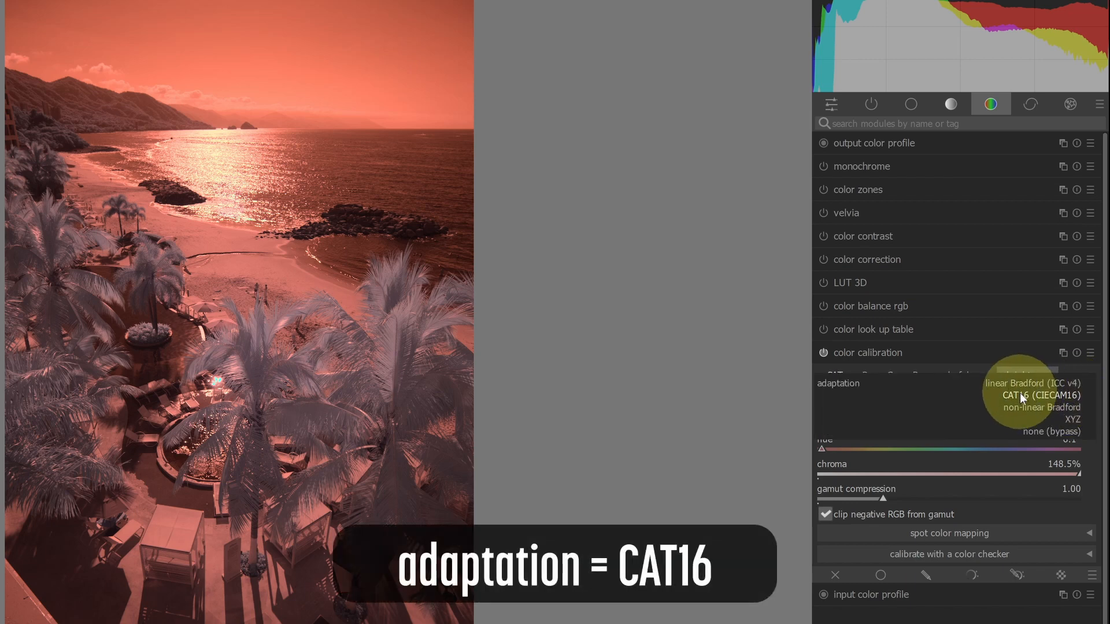
pyautogui.click(1040, 395)
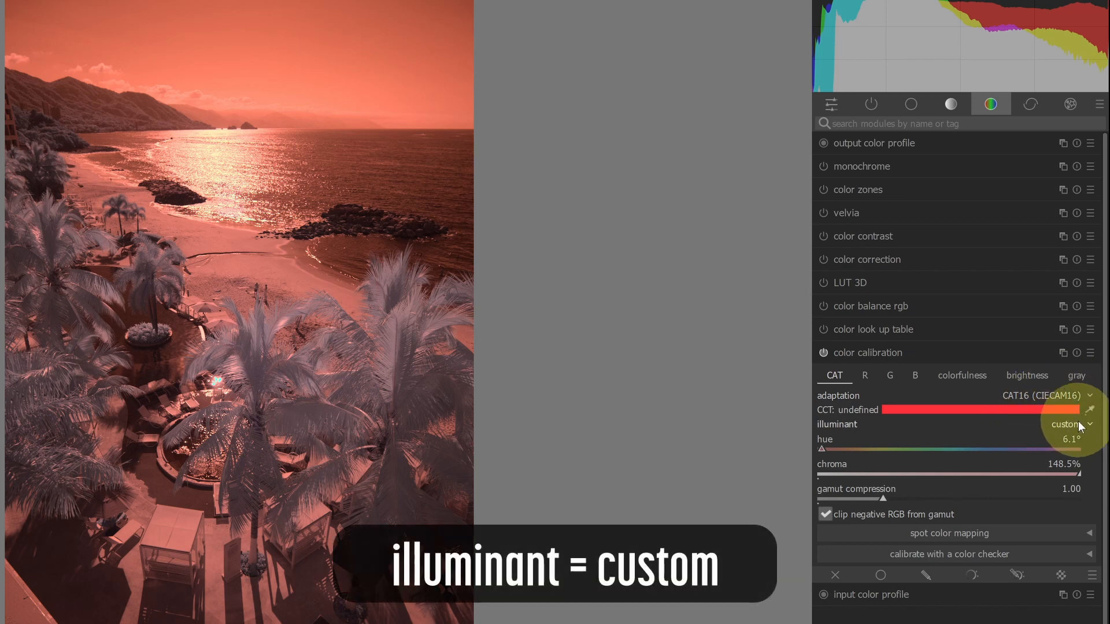
pyautogui.click(1065, 424)
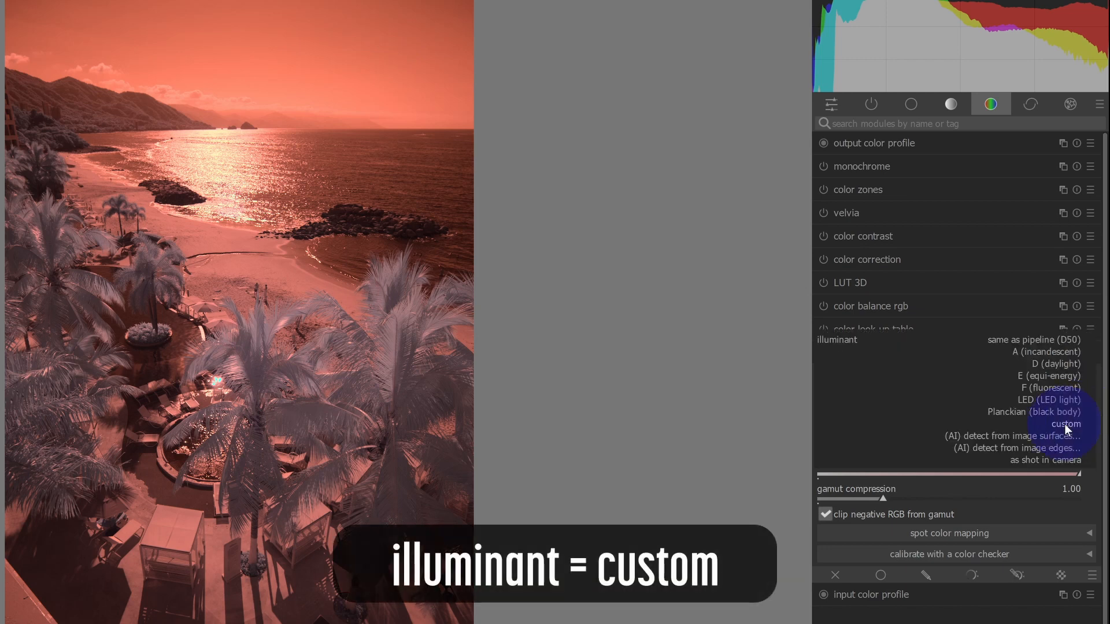
pyautogui.click(1065, 425)
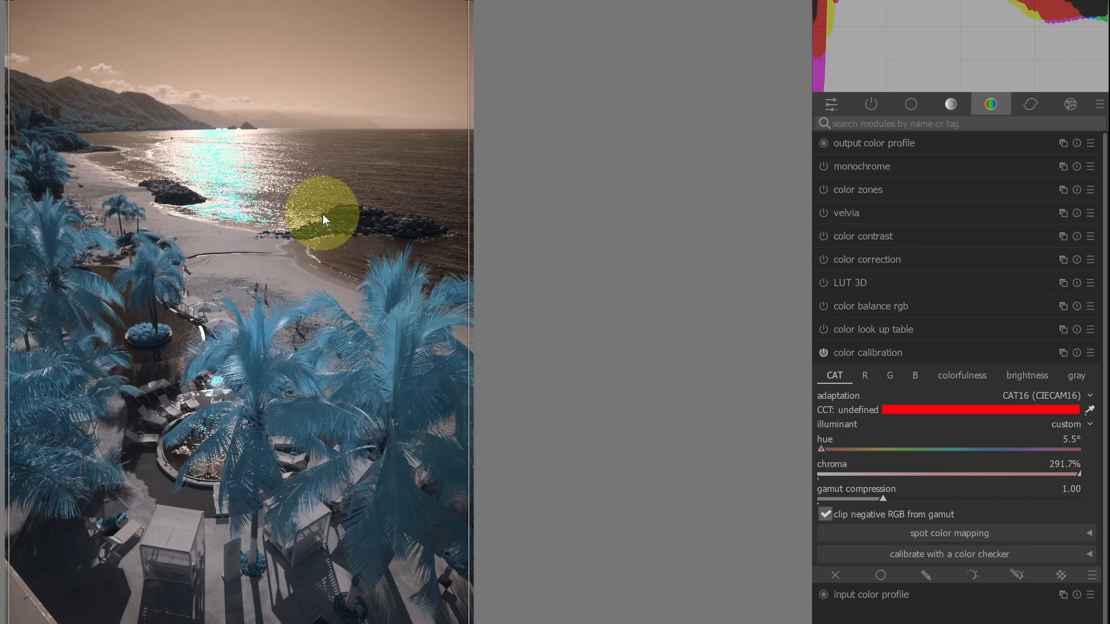
pyautogui.moveTo(323, 219); pyautogui.dragTo(273, 121)
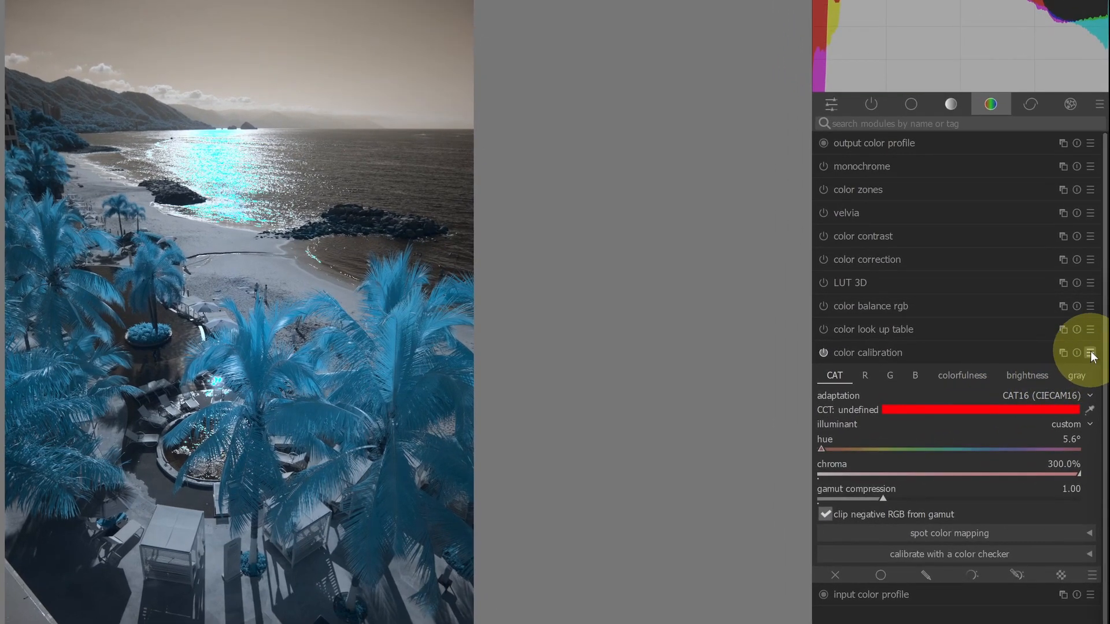
# Step: Create a color calibration instance named 'color swap' and apply the IR swap RB preset
pyautogui.click(1093, 353)
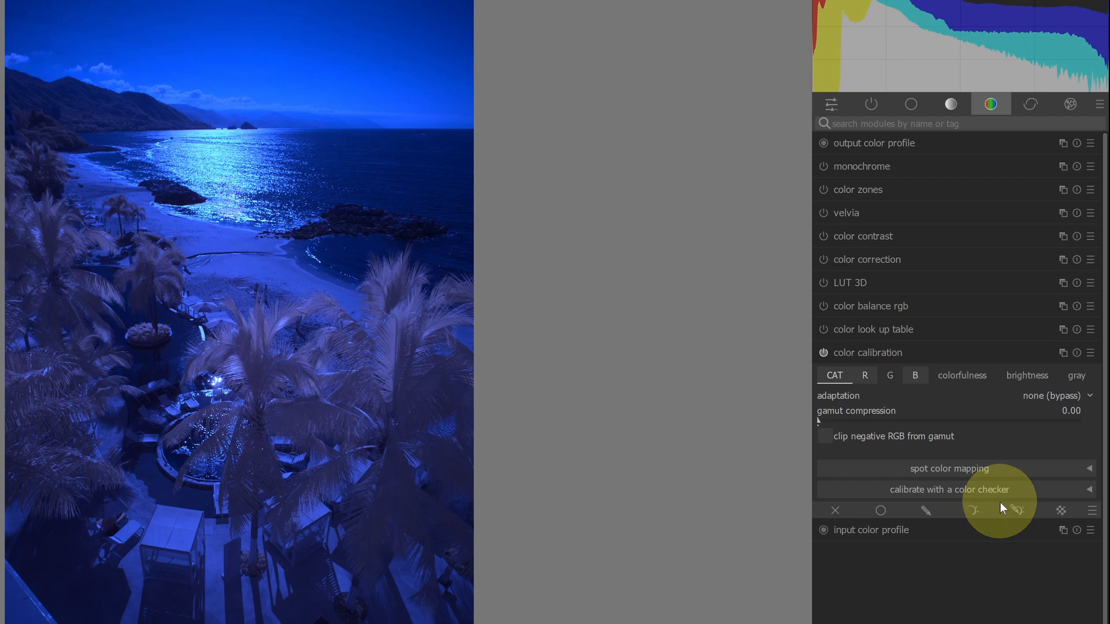
pyautogui.click(1090, 353)
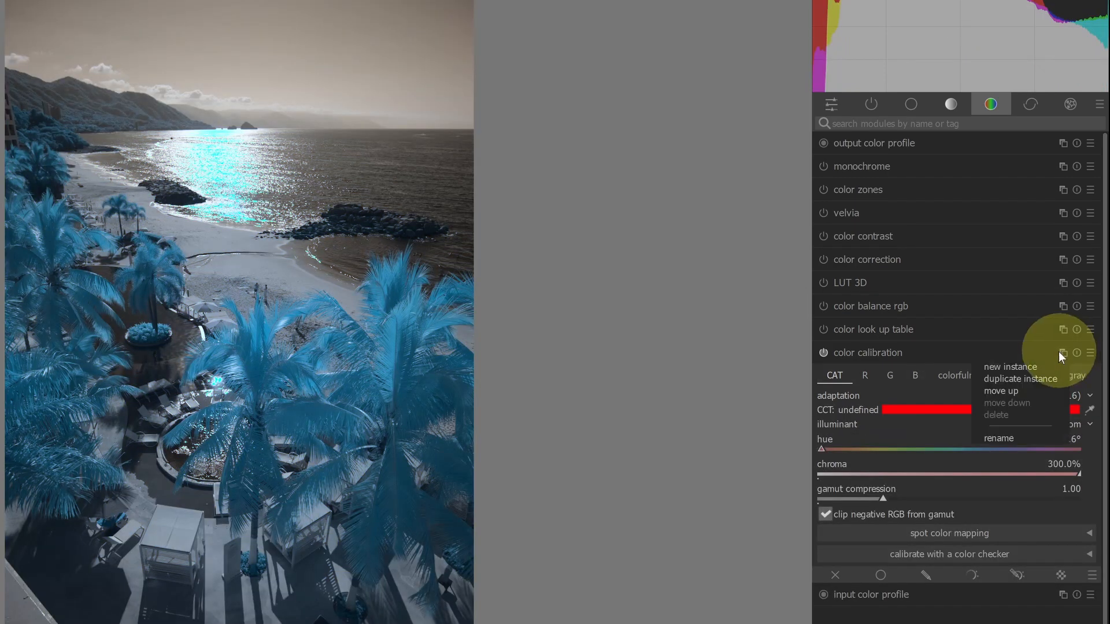
pyautogui.click(1011, 367)
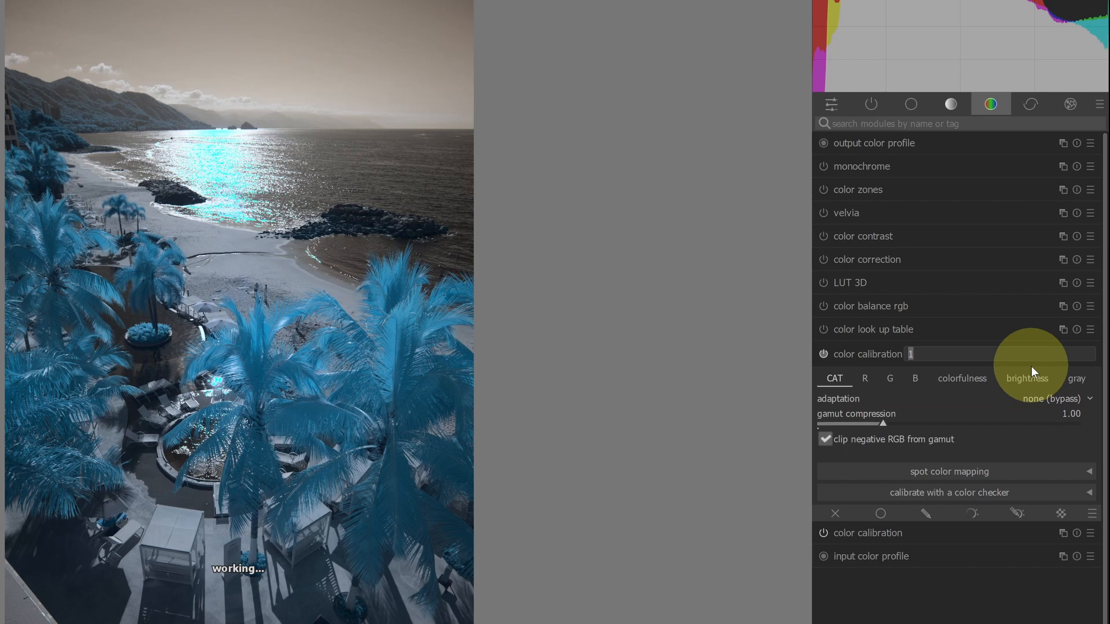
pyautogui.write('color swap')
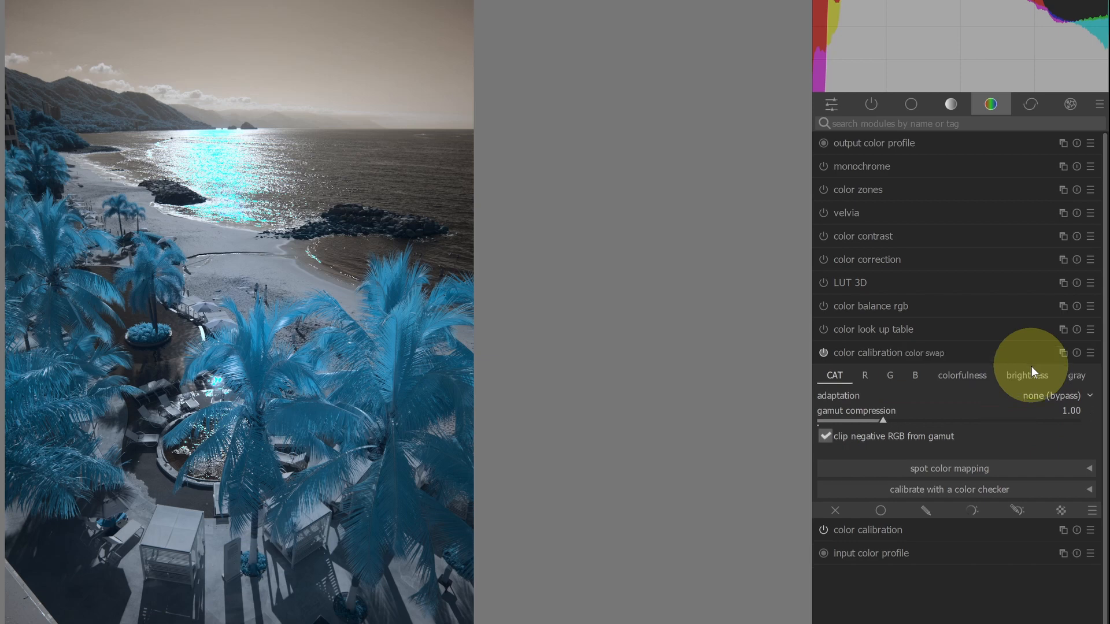
pyautogui.moveTo(1048, 368)
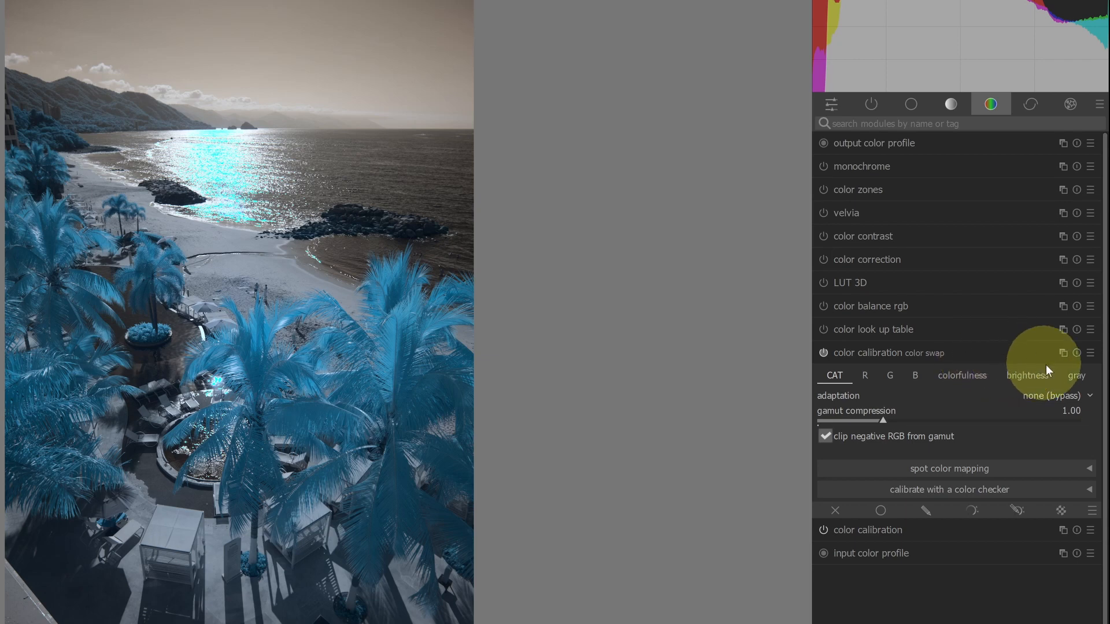
pyautogui.click(1090, 352)
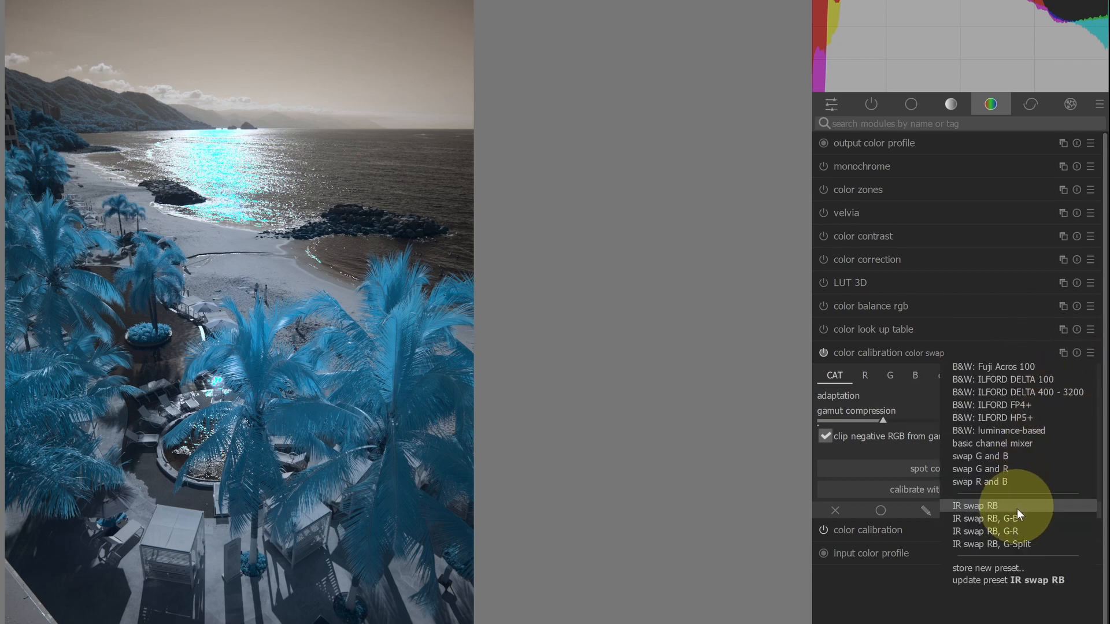
pyautogui.click(976, 506)
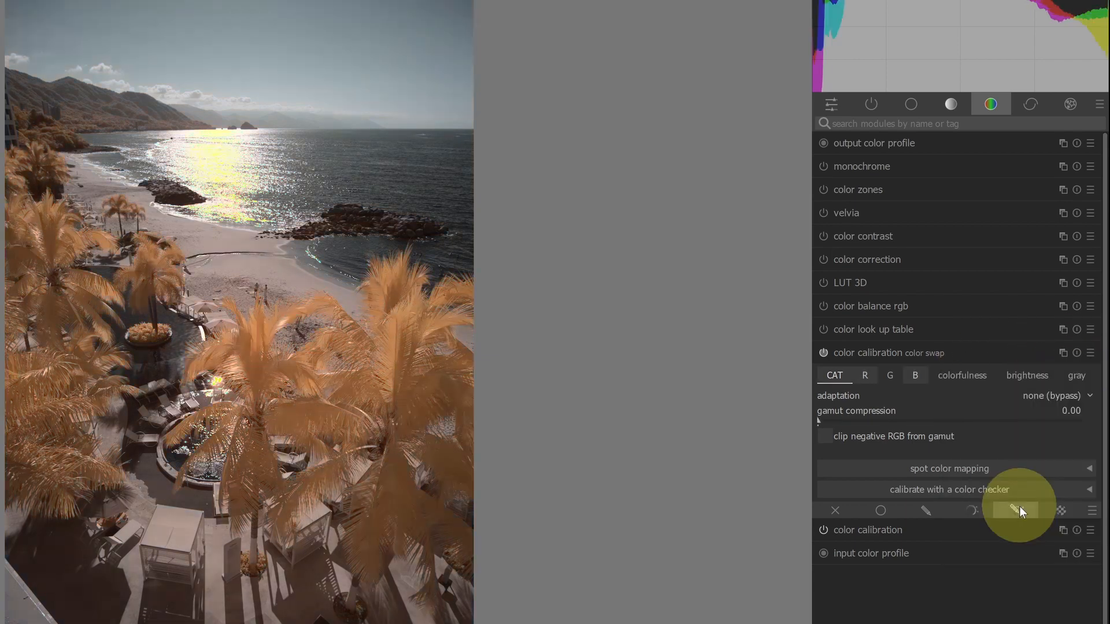